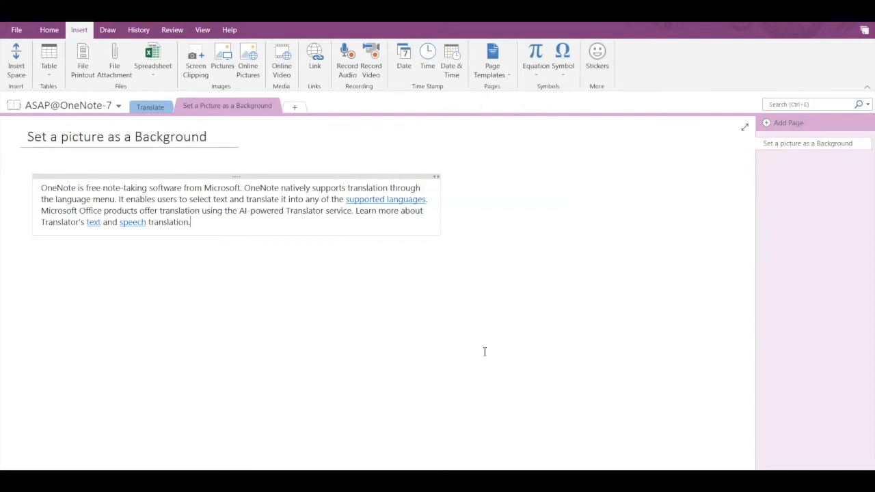
mouse_move(276, 328)
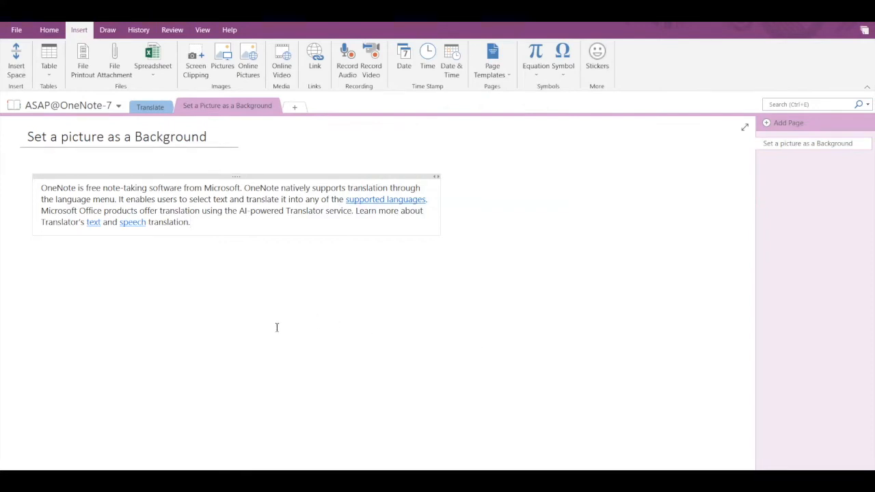
mouse_move(199, 295)
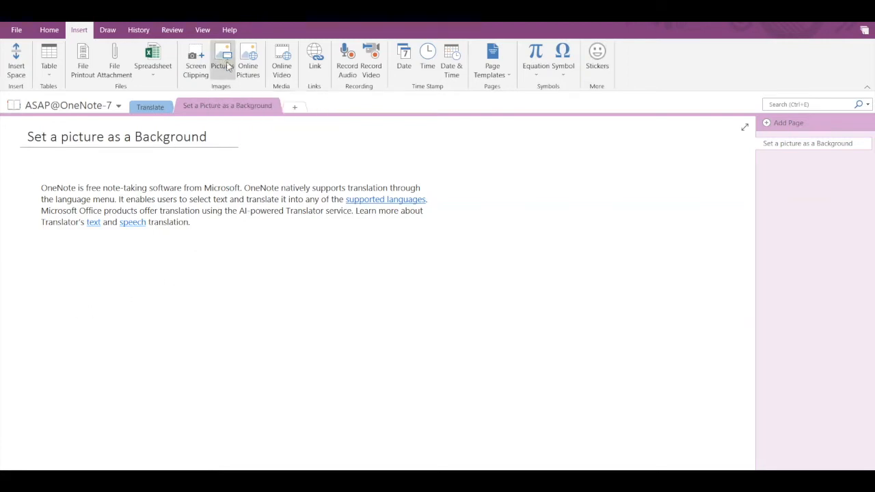
- Insert the maya_bay beach photo onto the page below the title
click(220, 58)
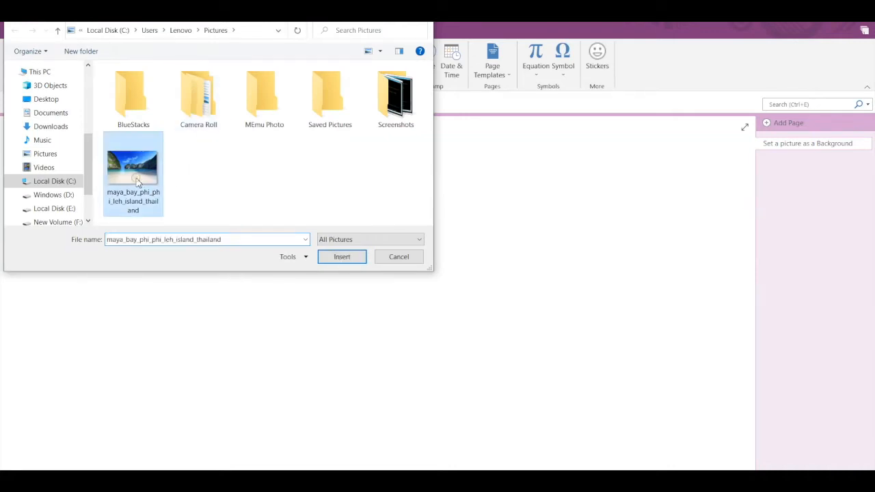
click(342, 257)
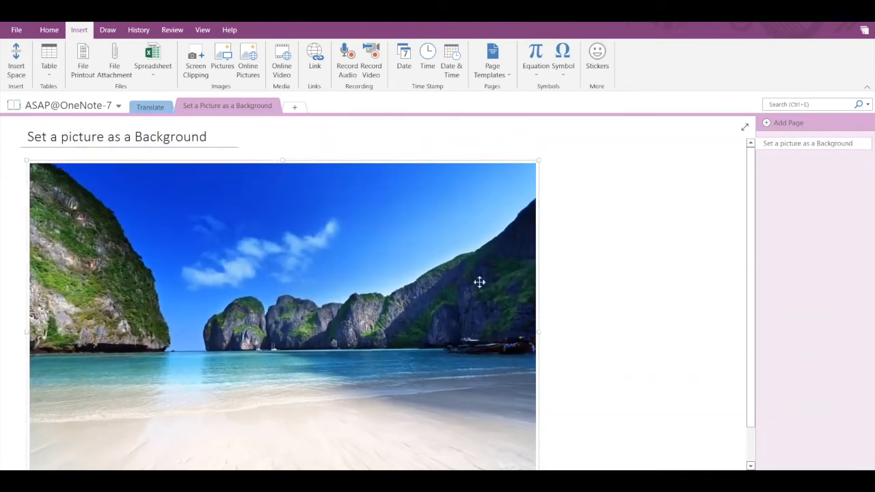
- Enlarge the beach photo and set it as the page background behind the text paragraph
drag(538, 332, 673, 332)
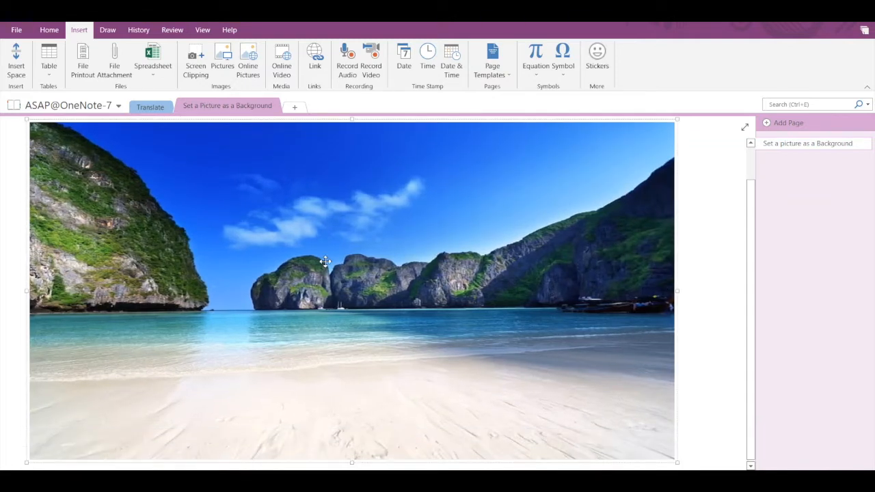
right_click(325, 261)
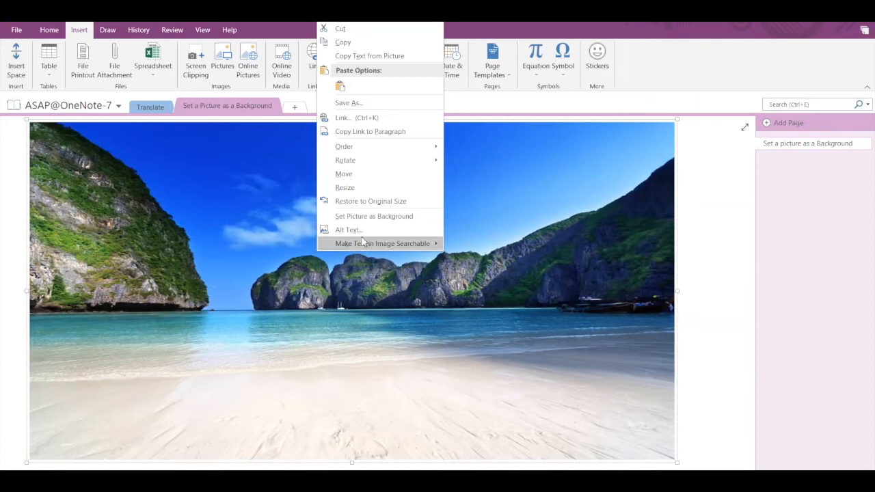
mouse_move(375, 216)
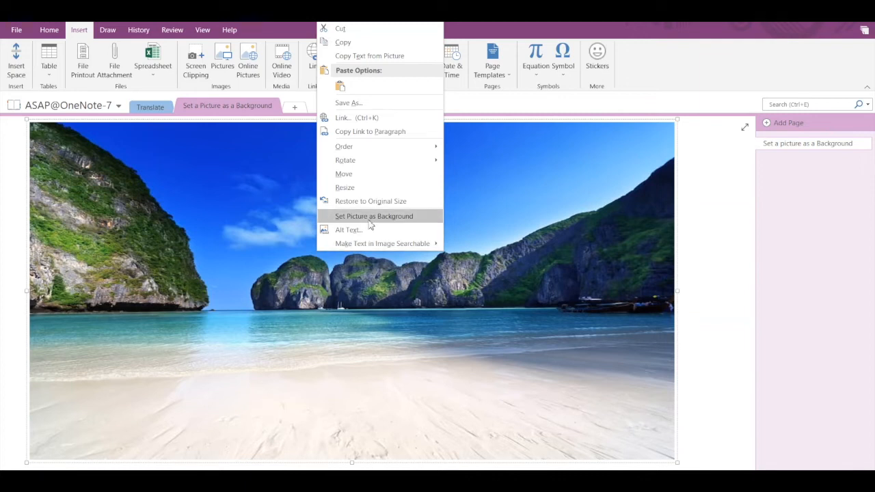
click(375, 216)
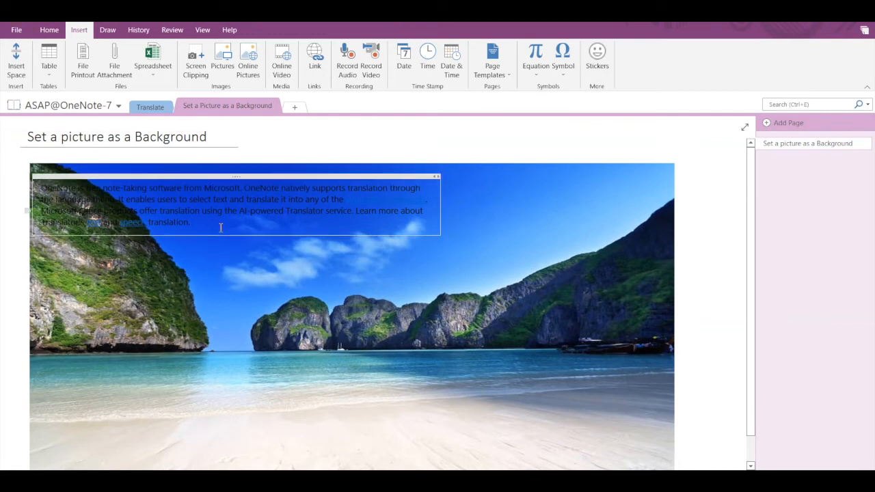
mouse_move(239, 178)
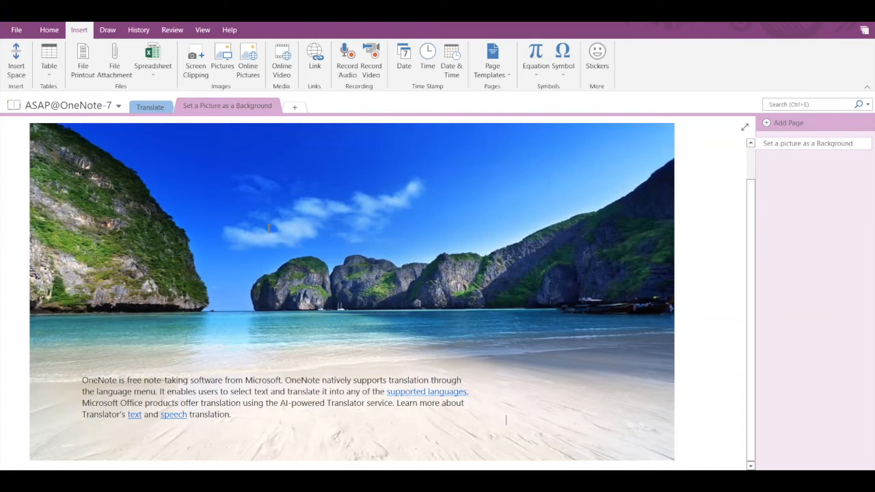
- Draw a red pen circle around the central rock island in the beach photo
click(107, 30)
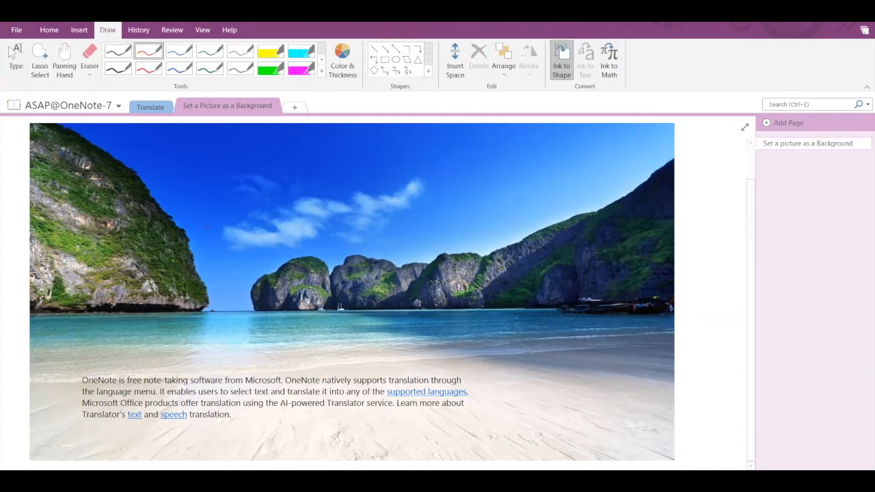
drag(287, 244, 290, 325)
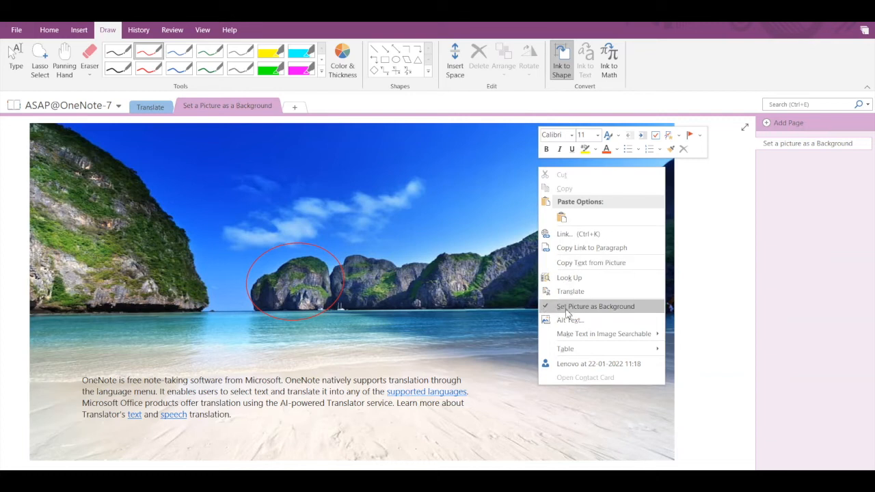
- Remove the beach photo as page background, leaving the red circle and text
click(593, 306)
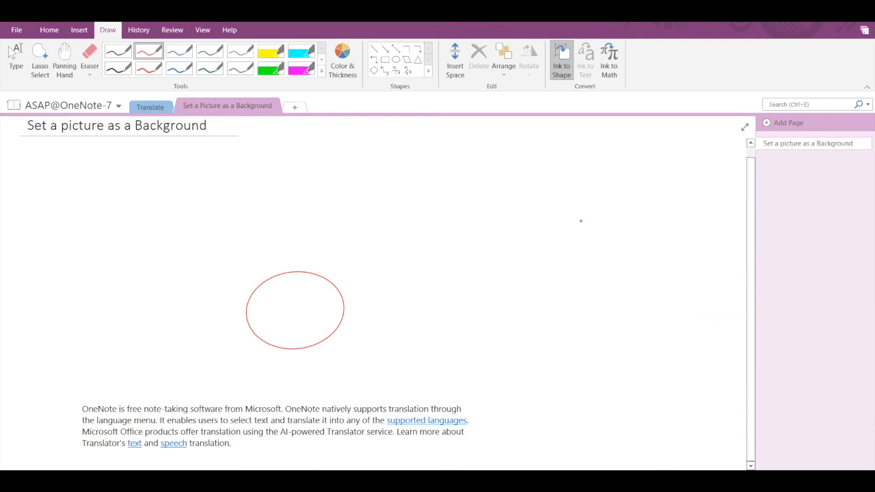
mouse_move(478, 301)
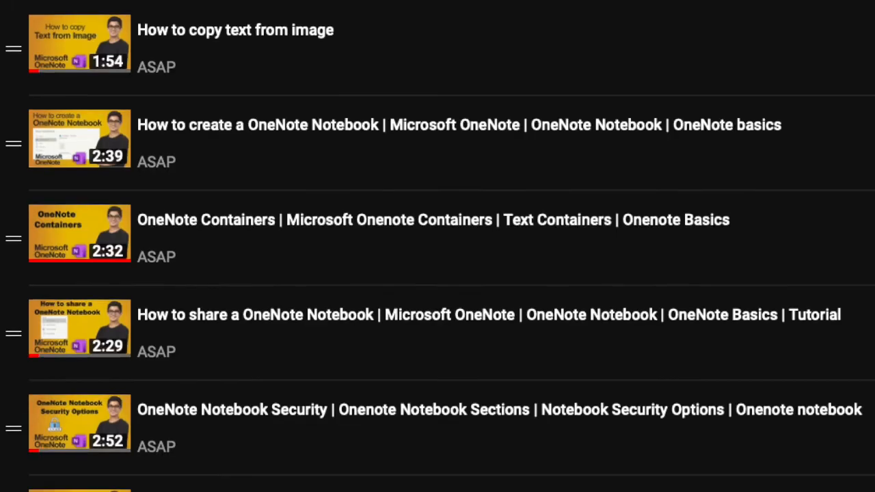
- Scroll through the YouTube playlist of OneNote tutorial videos
scroll(down, 3)
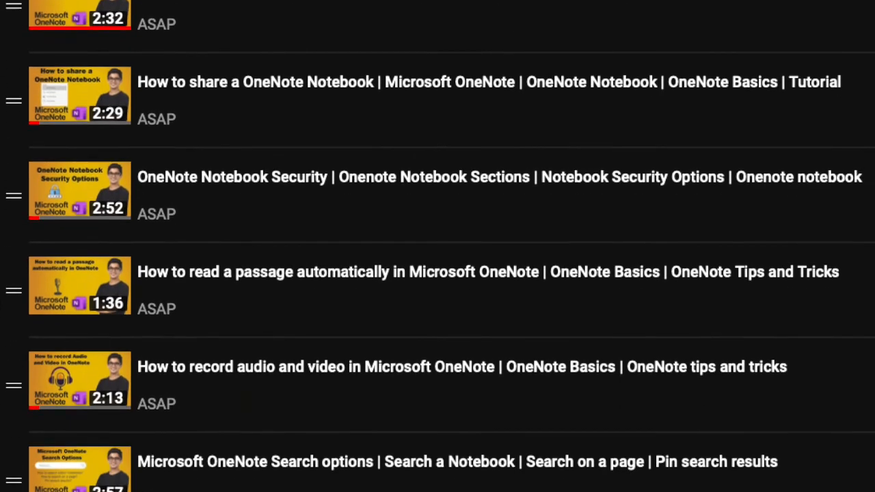